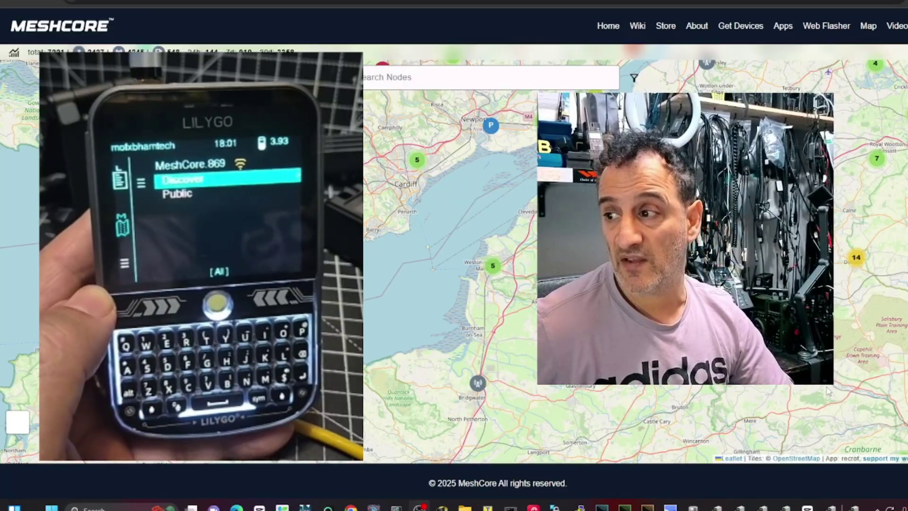
Switch from the MeshCore node map to the old Ripple Radios WordPress site.
{"action": "left_click", "coordinate": [825, 26]}
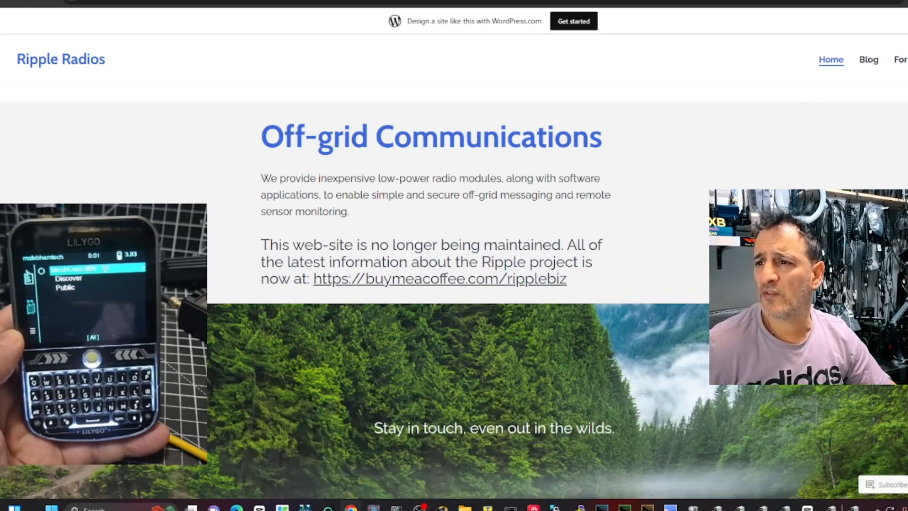
Scroll the old Ripple Radios page down to the buymeacoffee.com/ripplebiz notice.
{"action": "scroll", "scroll_direction": "down", "scroll_amount": 3}
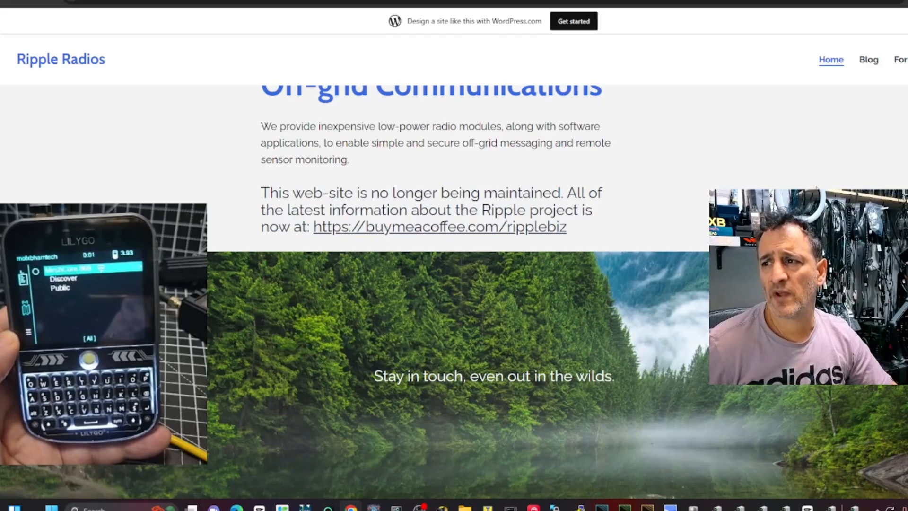
{"action": "scroll", "scroll_direction": "down", "scroll_amount": 3}
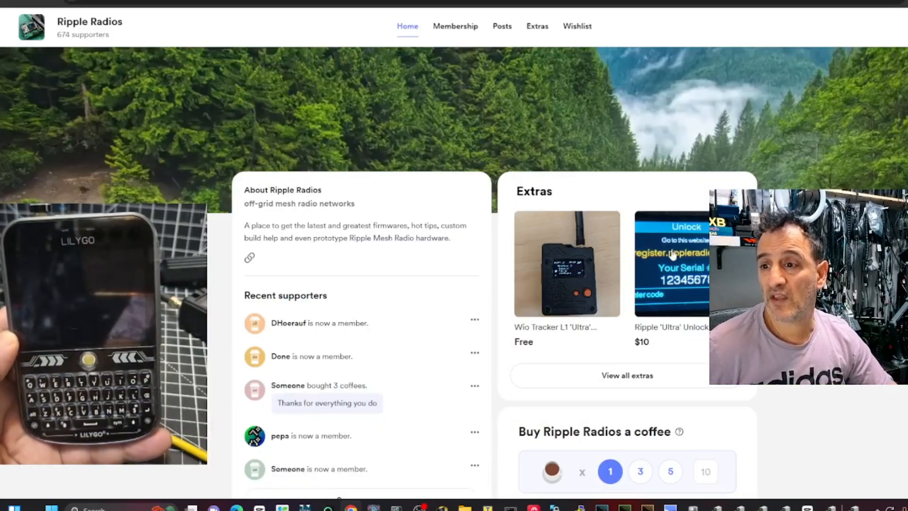
{"action": "mouse_move", "coordinate": [456, 38]}
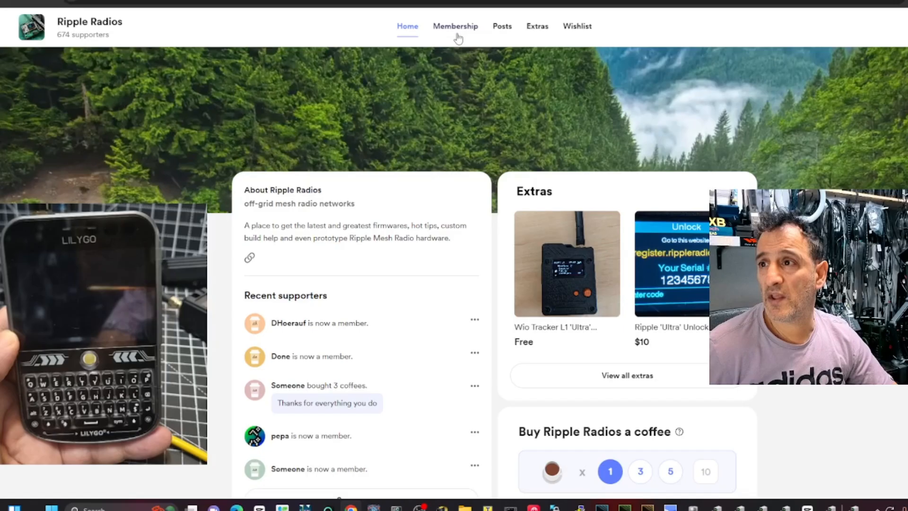
Review the Ripple Radios Membership tiers, Posts, and Extras firmware downloads.
{"action": "left_click", "coordinate": [455, 26]}
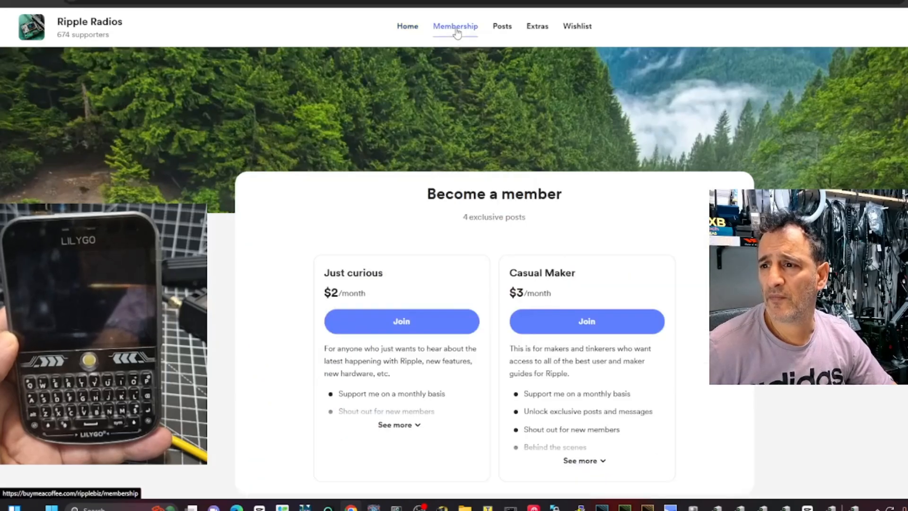
{"action": "left_click", "coordinate": [503, 26]}
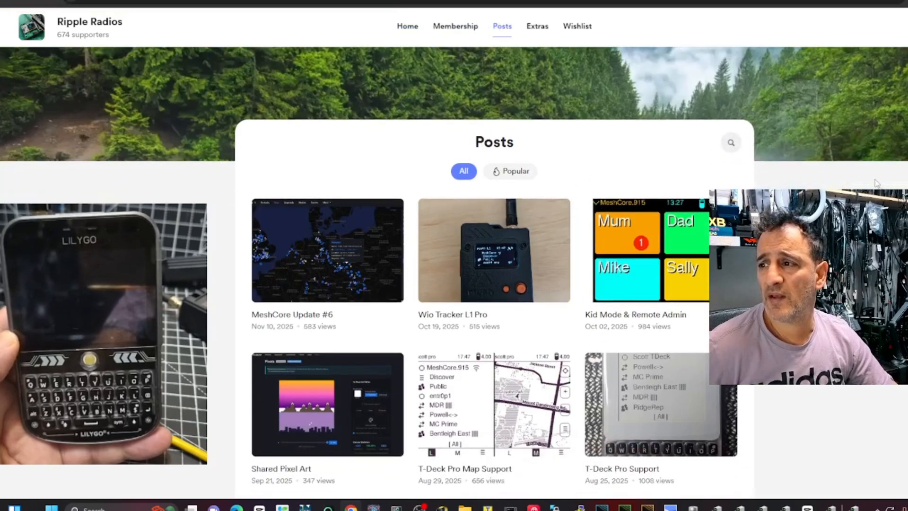
{"action": "left_click", "coordinate": [537, 26]}
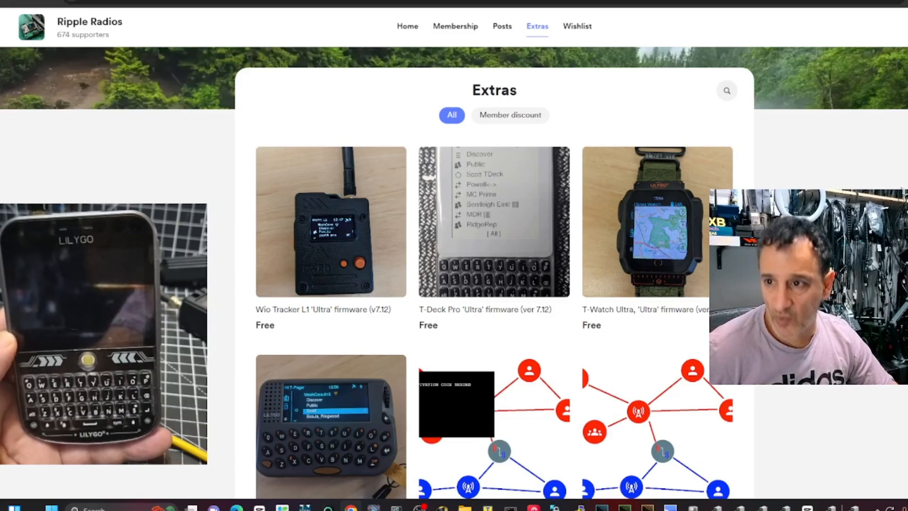
{"action": "scroll", "scroll_direction": "down", "scroll_amount": 3}
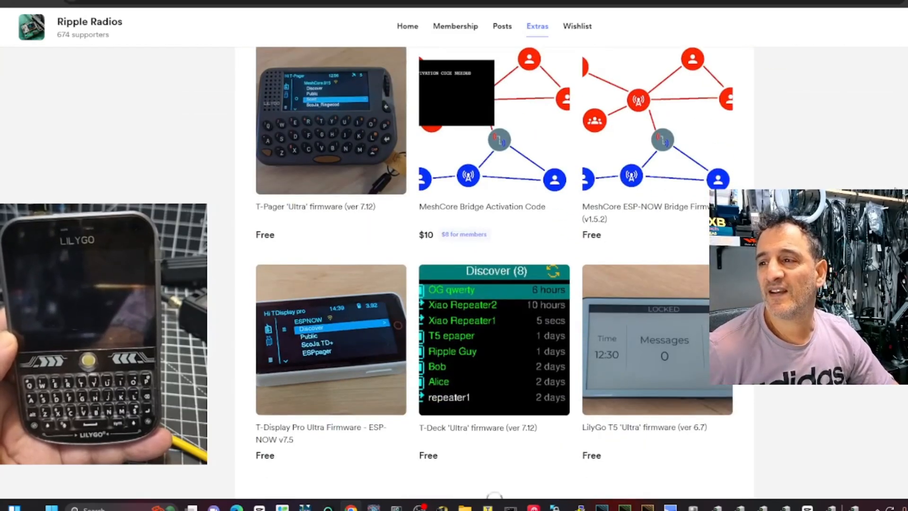
{"action": "scroll", "scroll_direction": "down", "scroll_amount": 3}
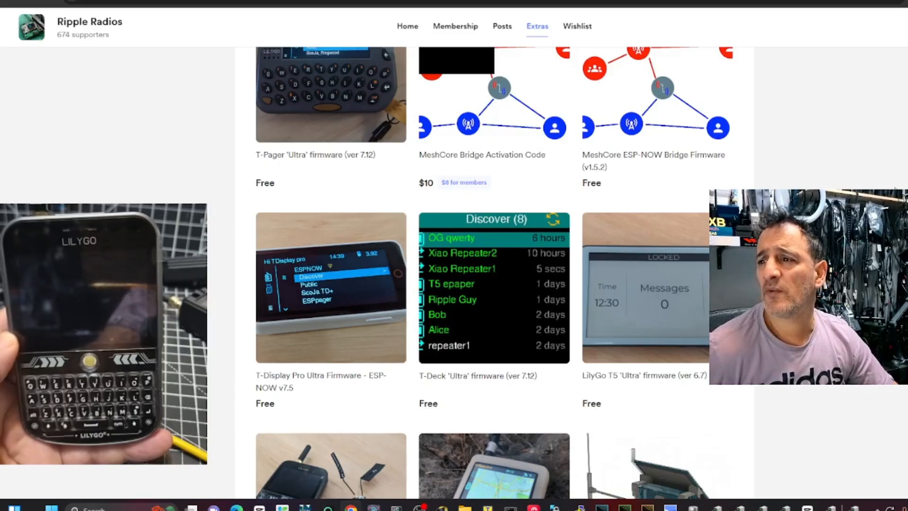
{"action": "scroll", "scroll_direction": "down", "scroll_amount": 3}
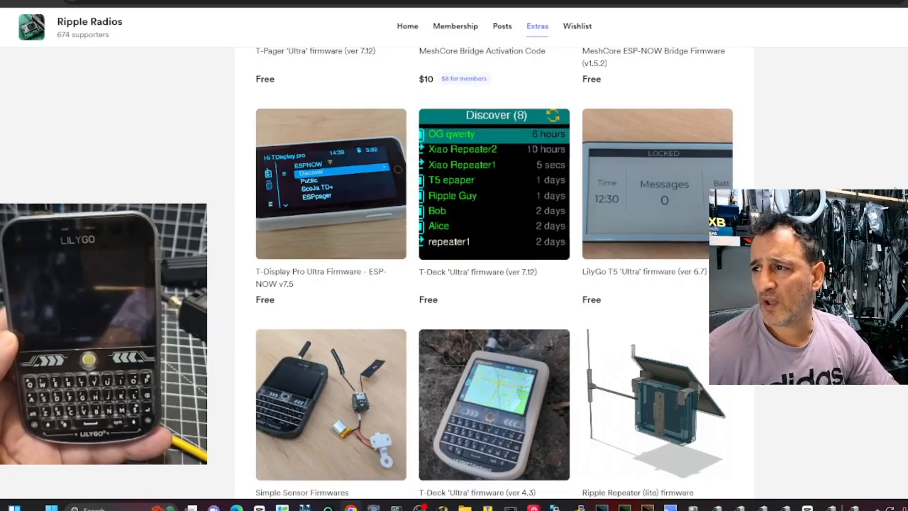
{"action": "scroll", "scroll_direction": "down", "scroll_amount": 3}
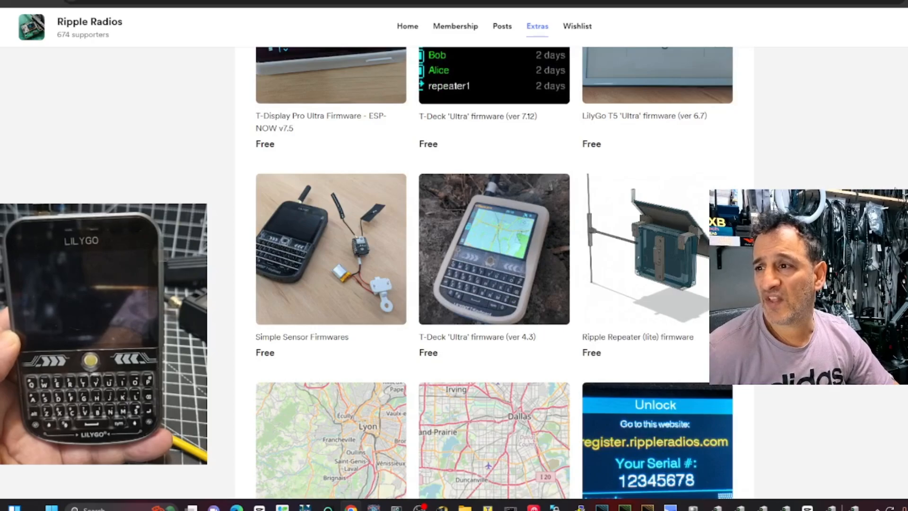
{"action": "scroll", "scroll_direction": "down", "scroll_amount": 3}
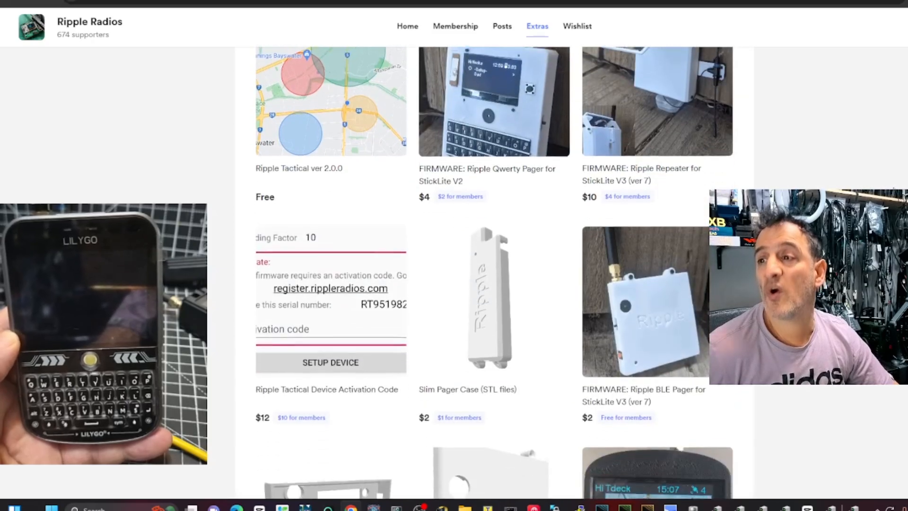
{"action": "scroll", "scroll_direction": "down", "scroll_amount": 3}
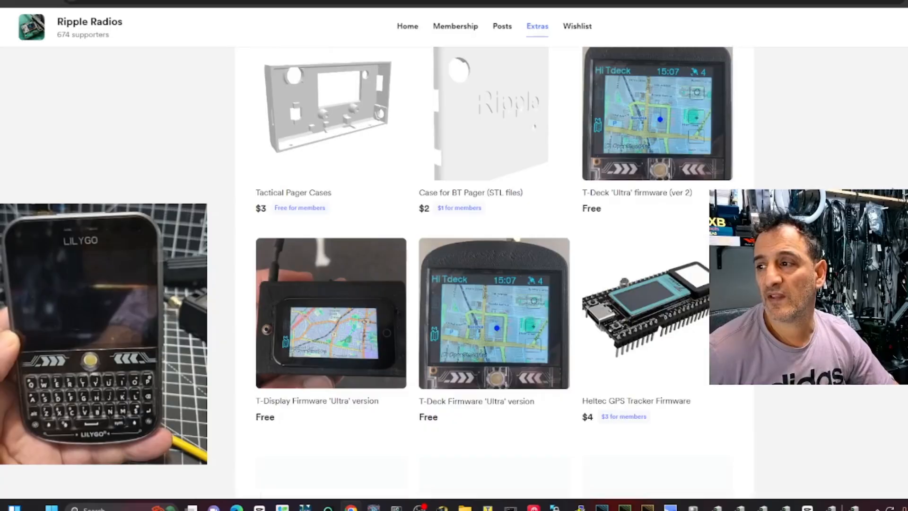
{"action": "scroll", "scroll_direction": "down", "scroll_amount": 3}
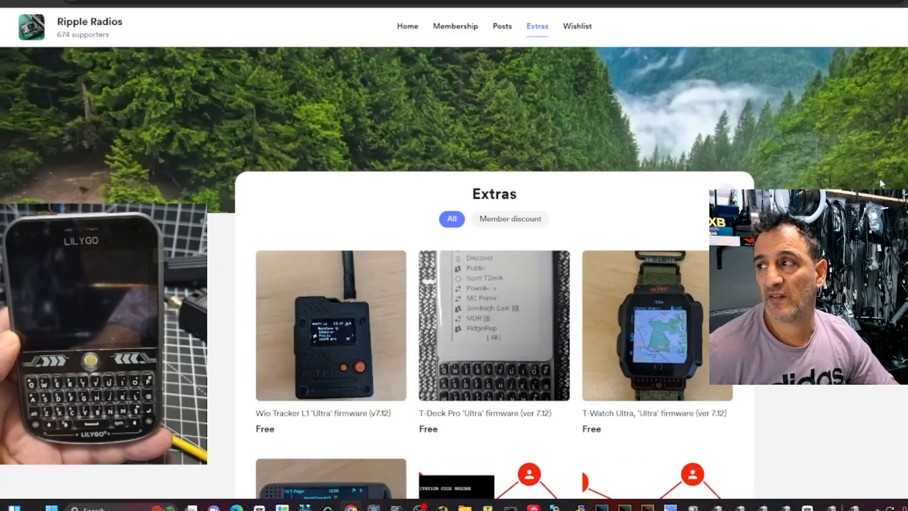
{"action": "mouse_move", "coordinate": [406, 28]}
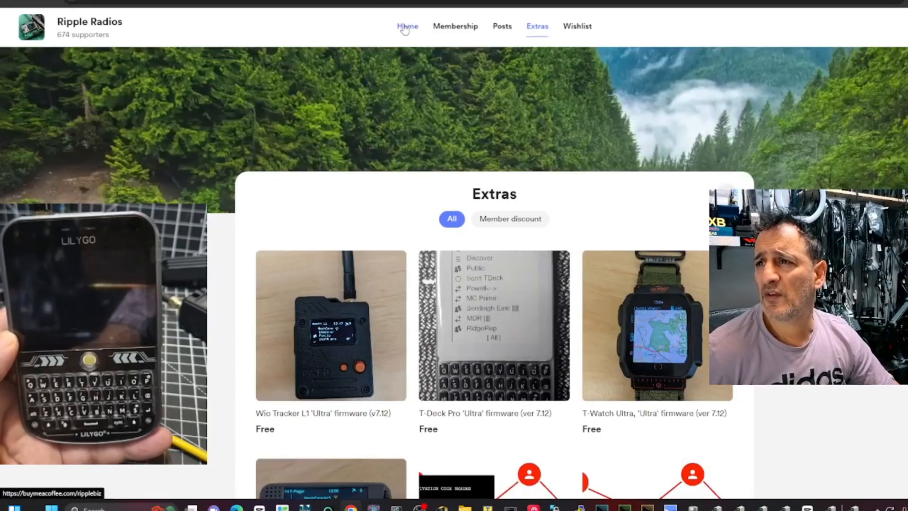
Review the Home overview of supporters and extras, then return to the Membership tiers.
{"action": "left_click", "coordinate": [407, 26]}
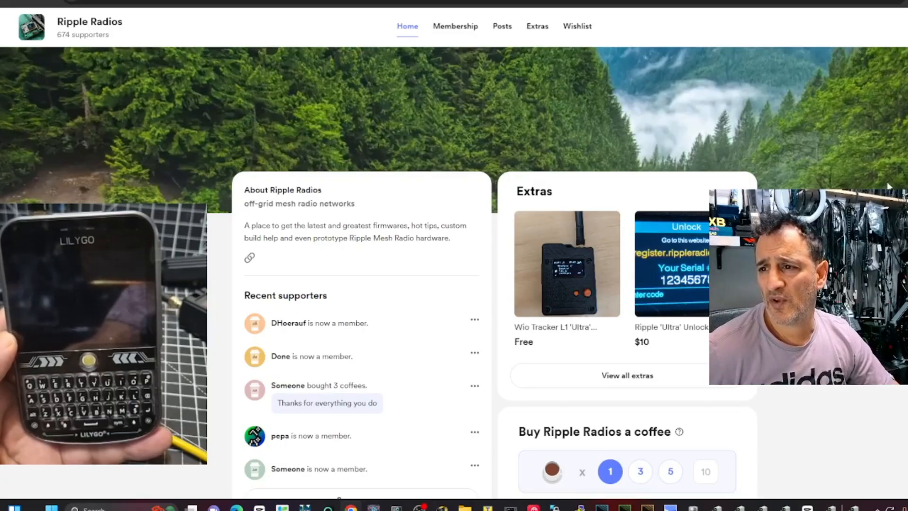
{"action": "scroll", "scroll_direction": "down", "scroll_amount": 3}
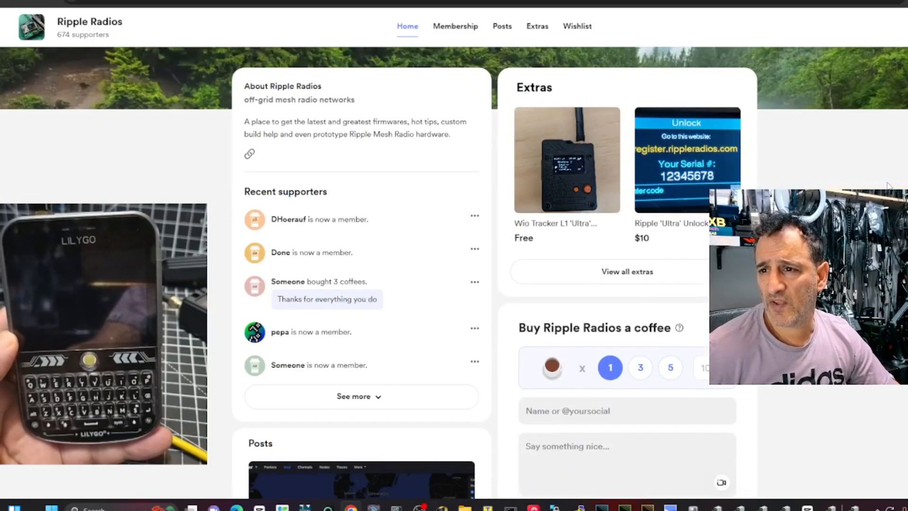
{"action": "scroll", "scroll_direction": "down", "scroll_amount": 3}
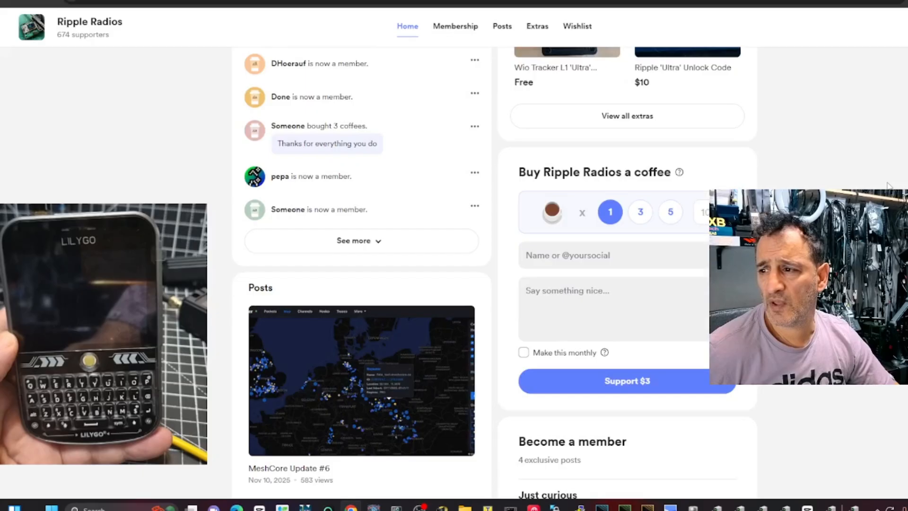
{"action": "scroll", "scroll_direction": "down", "scroll_amount": 3}
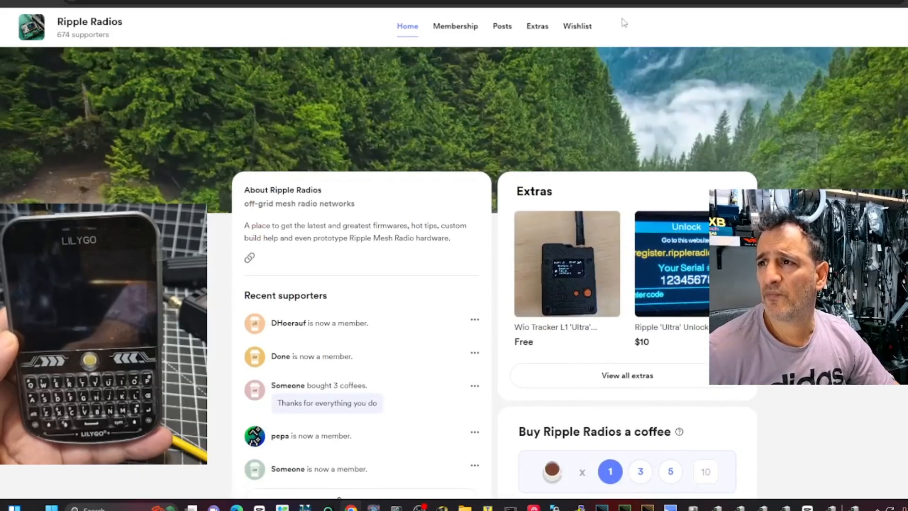
{"action": "left_click", "coordinate": [455, 26]}
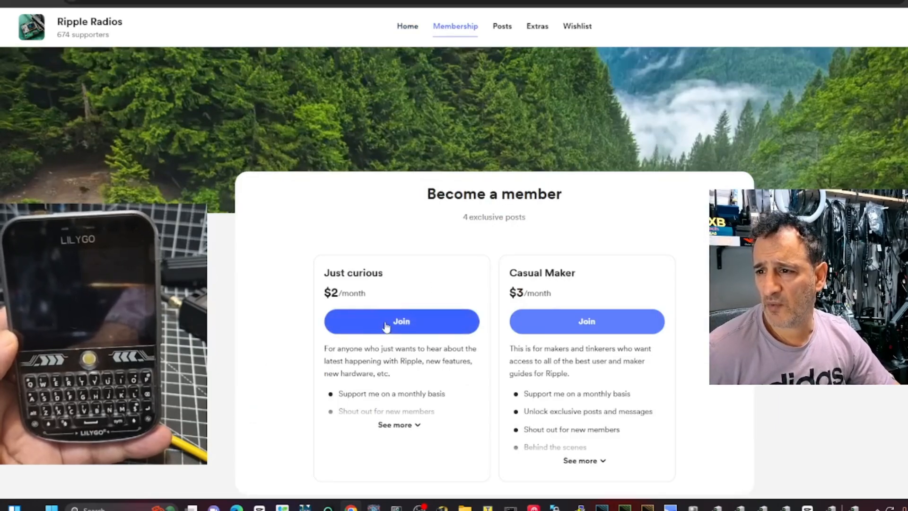
{"action": "mouse_move", "coordinate": [376, 345]}
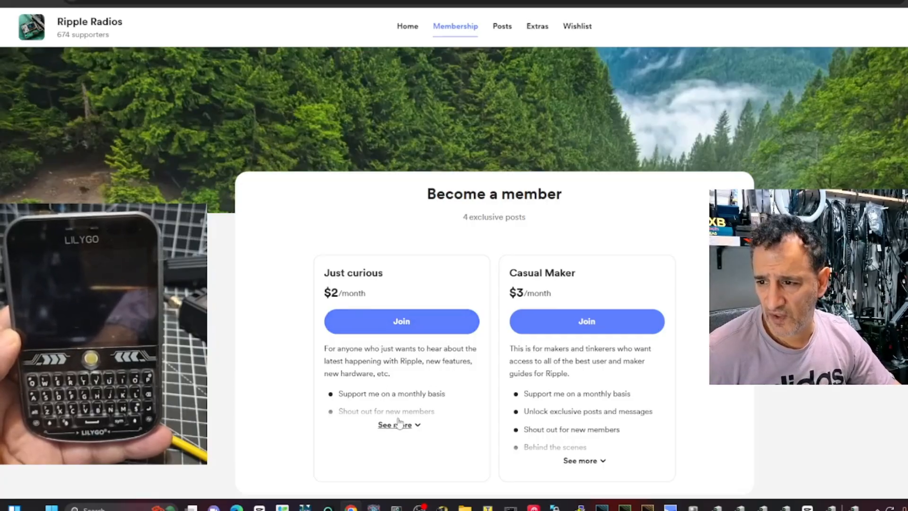
Expand the full tier benefits and start joining the Casual Maker tier.
{"action": "left_click", "coordinate": [394, 425]}
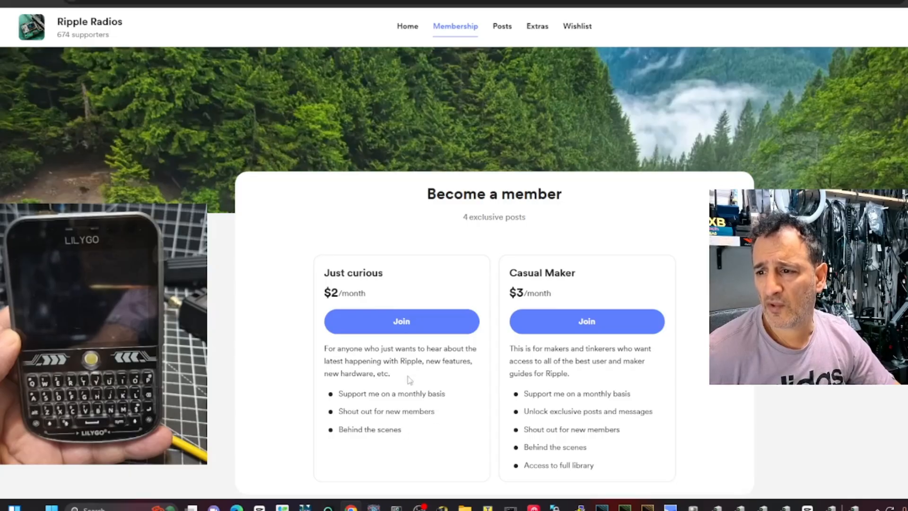
{"action": "mouse_move", "coordinate": [402, 321]}
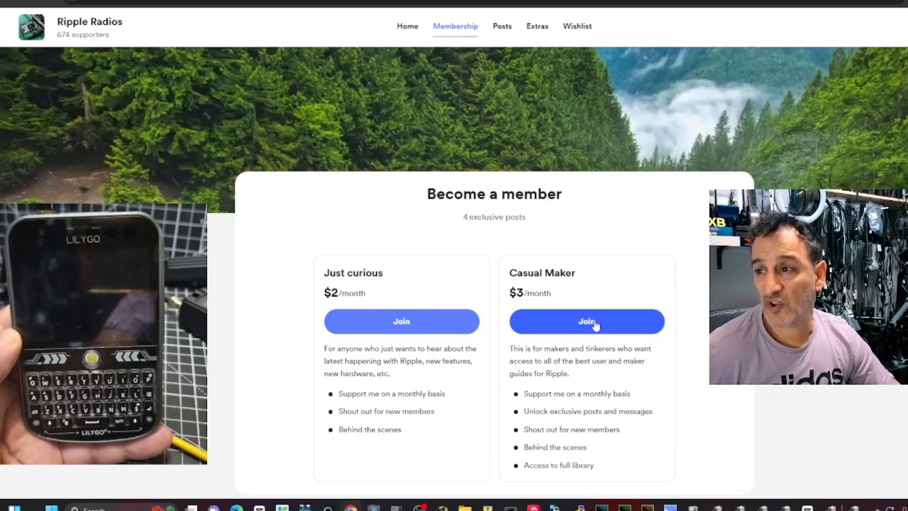
{"action": "left_click", "coordinate": [587, 322]}
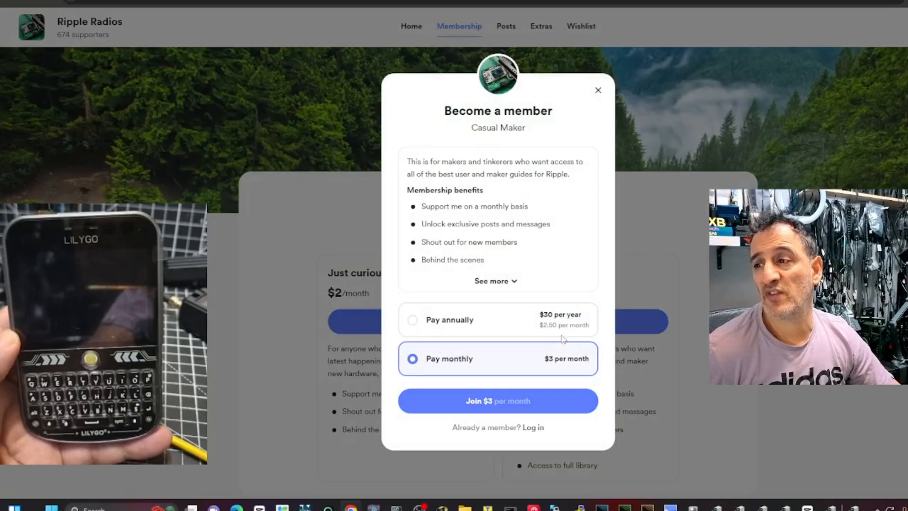
{"action": "mouse_move", "coordinate": [523, 500]}
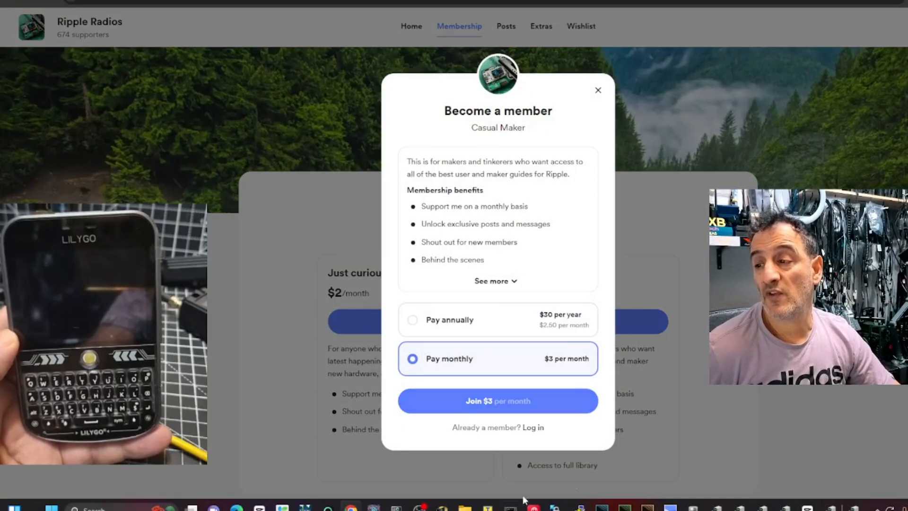
{"action": "mouse_move", "coordinate": [678, 175]}
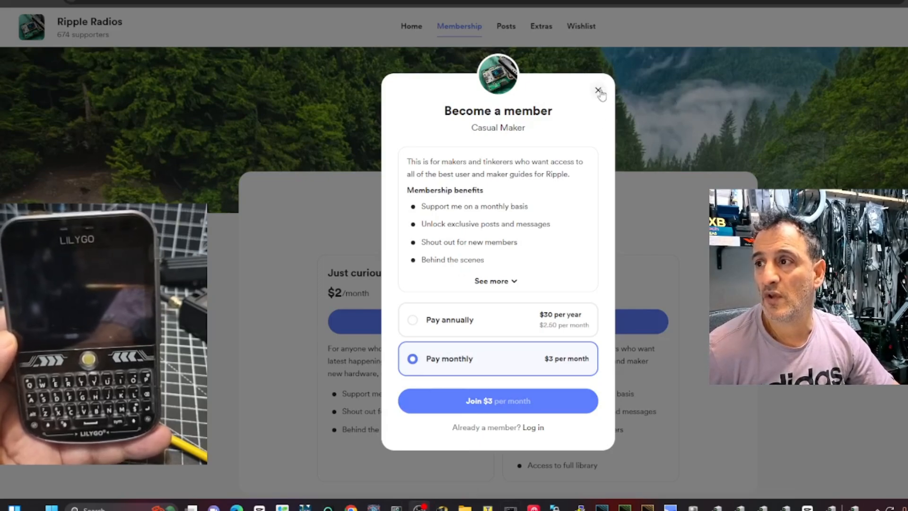
{"action": "left_click", "coordinate": [596, 90]}
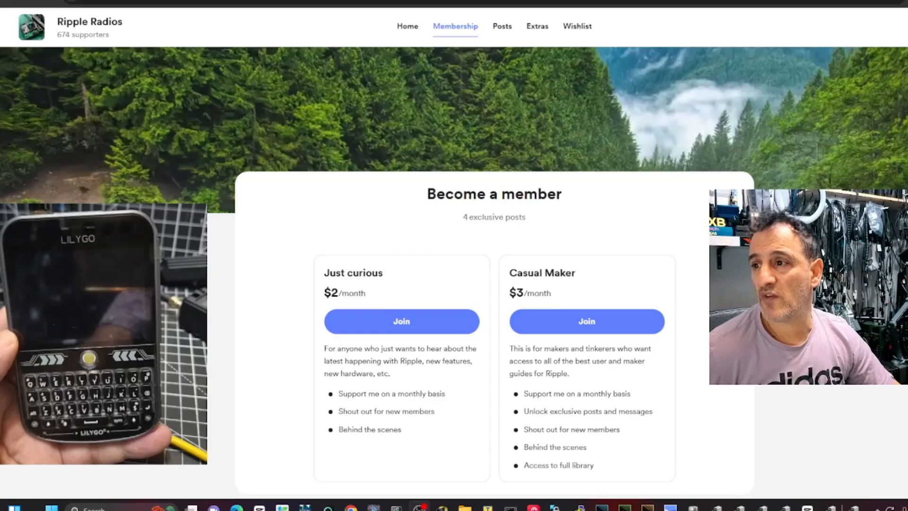